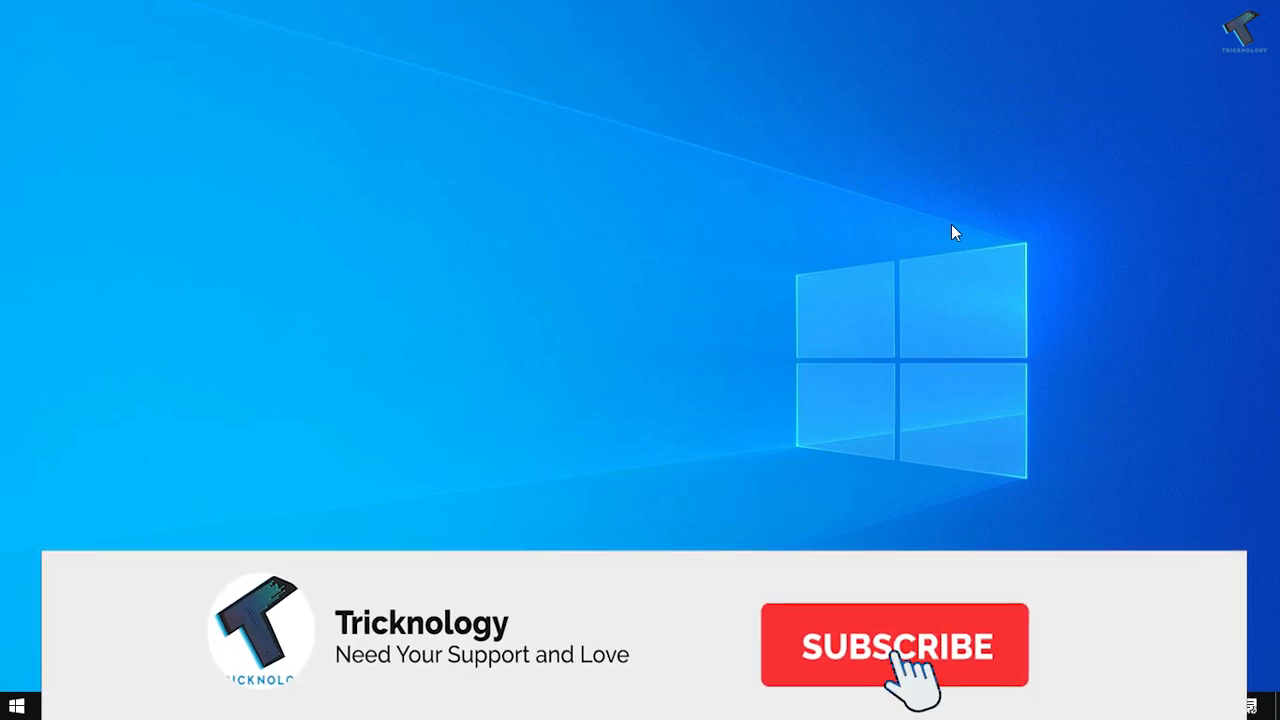
# Step: Open and close the stray Settings window, then bring up the Start menu
pyautogui.click(894, 645)
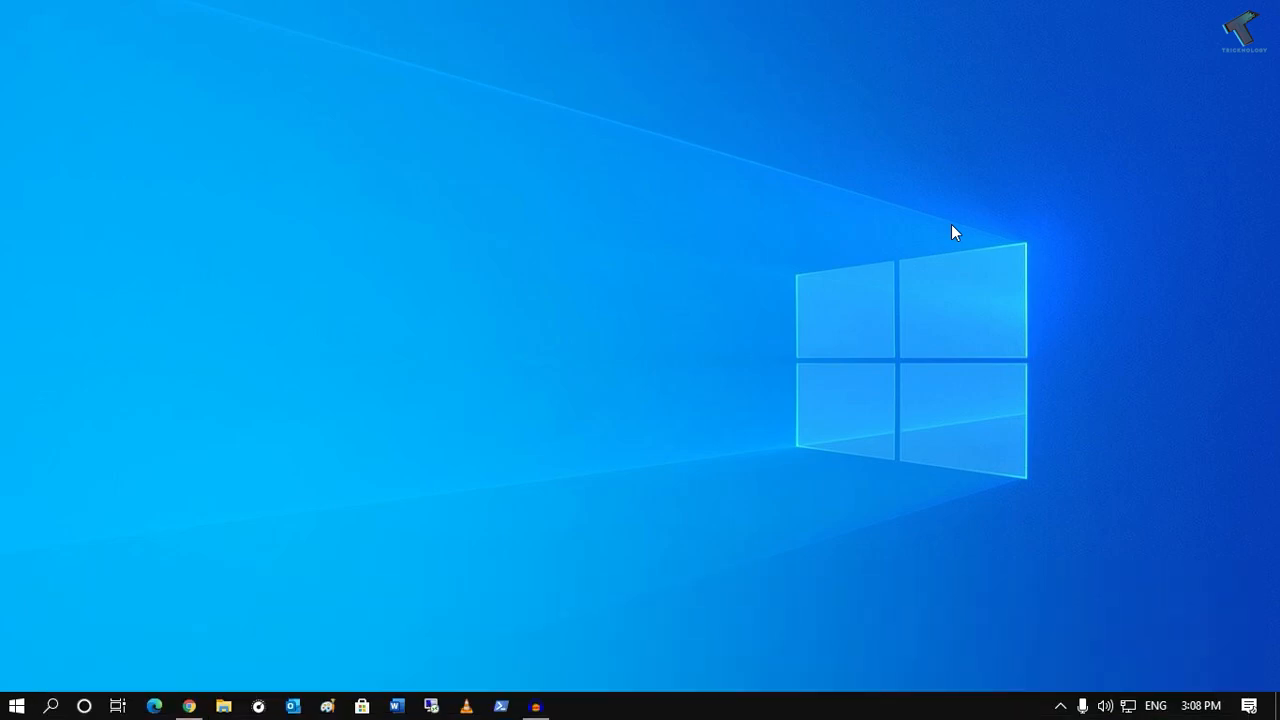
pyautogui.moveTo(908, 248)
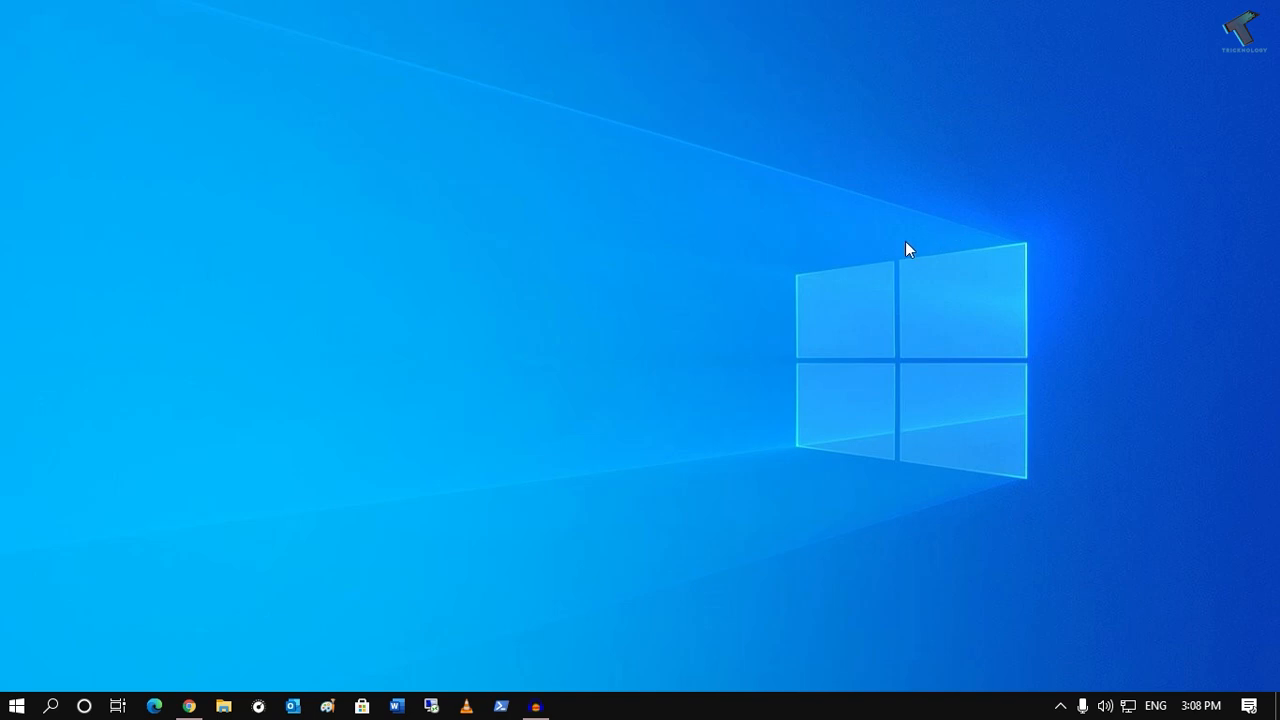
pyautogui.moveTo(645, 243)
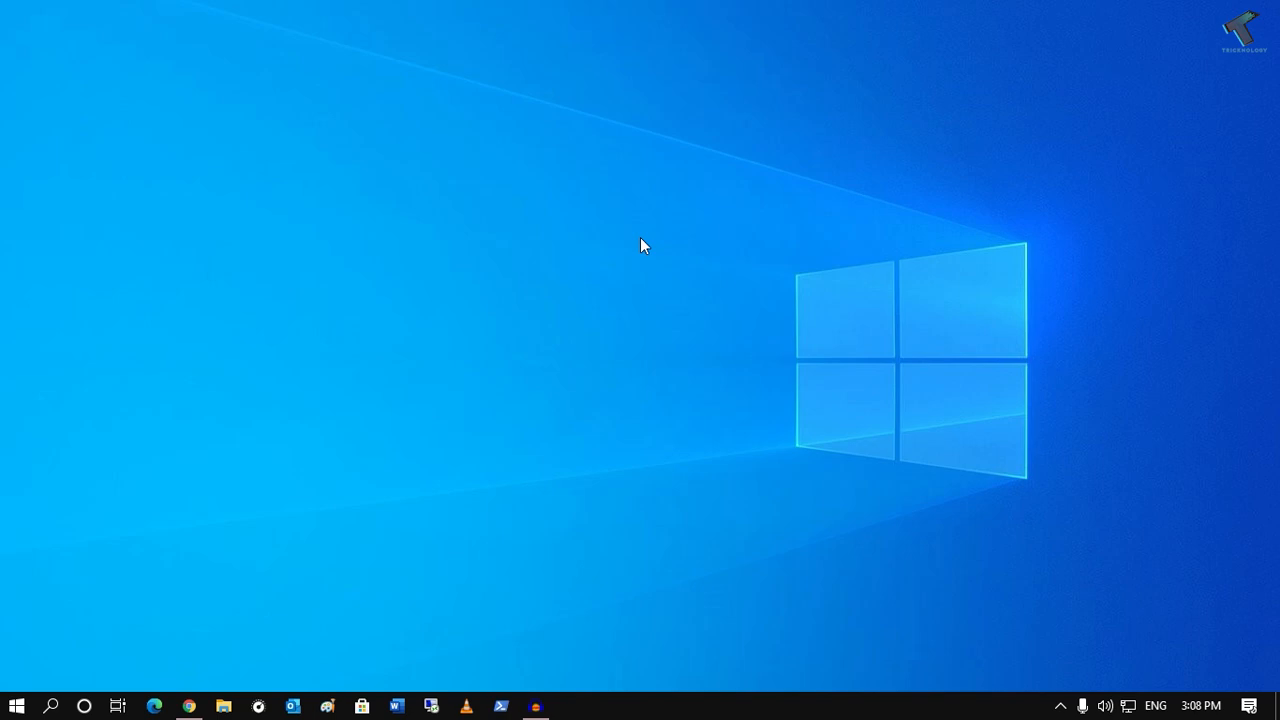
pyautogui.click(570, 705)
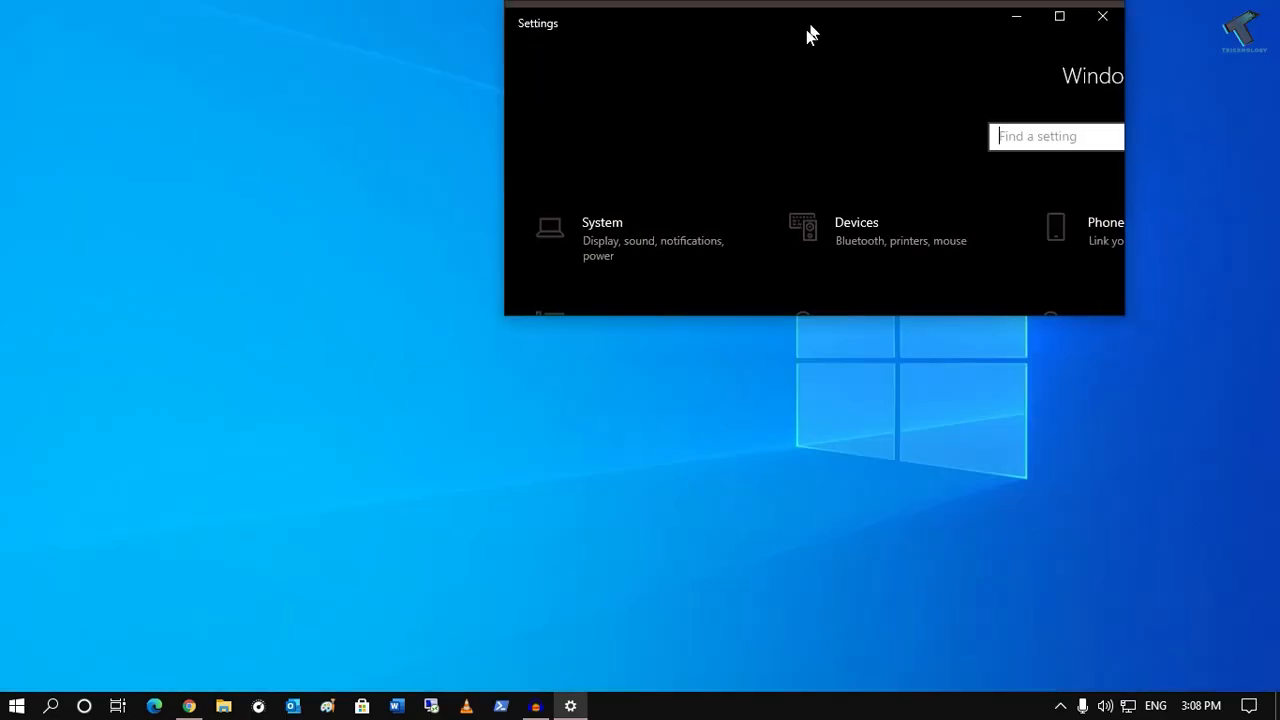
pyautogui.click(1103, 16)
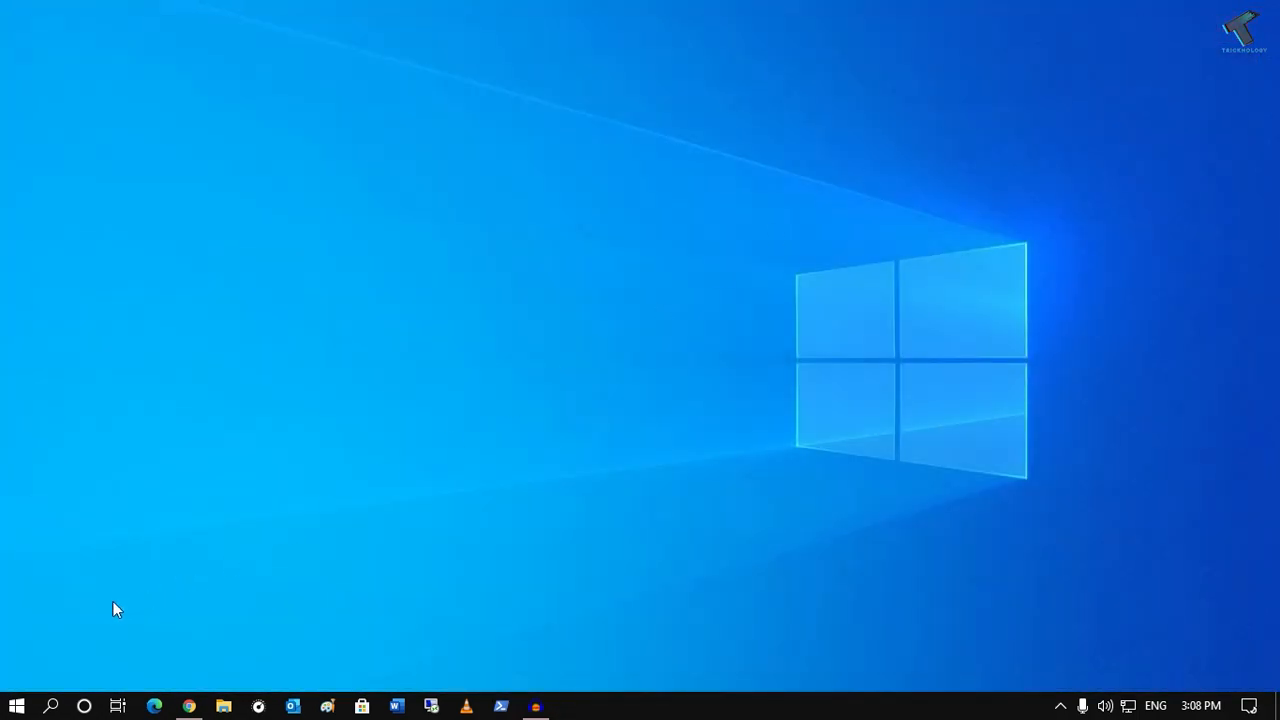
pyautogui.click(15, 705)
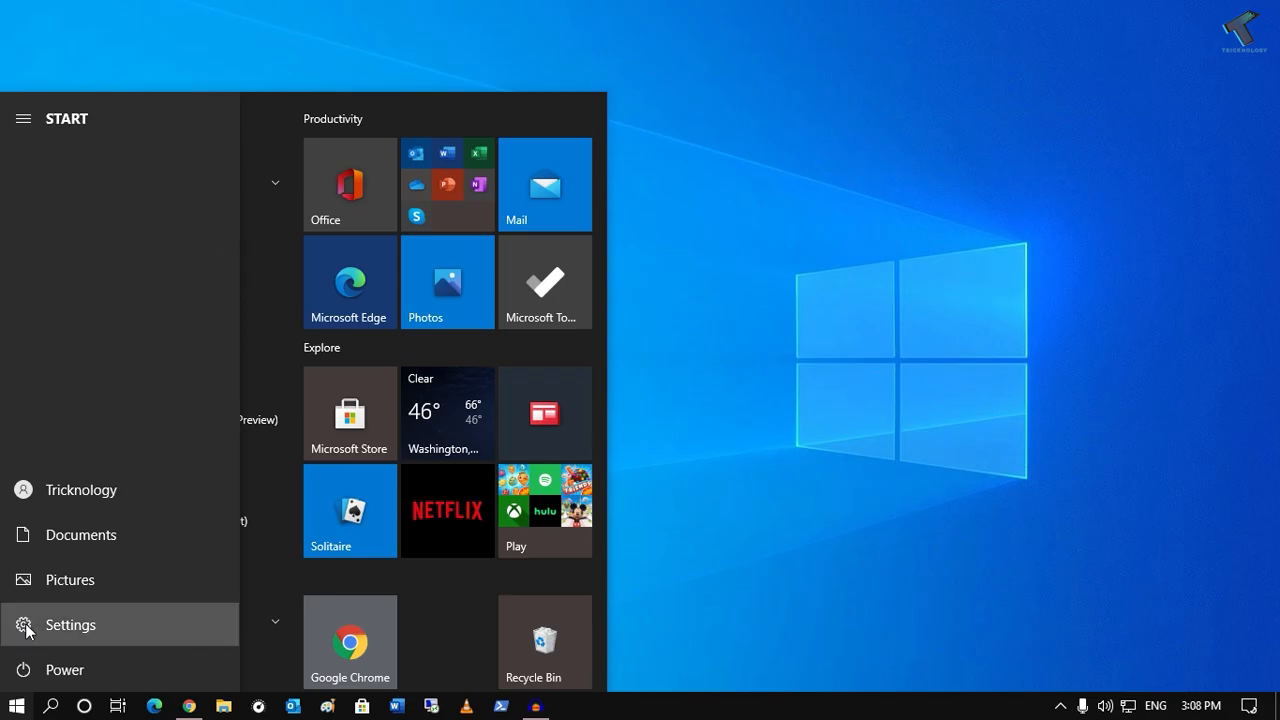
# Step: Launch Settings from the Start menu and go to the Devices section
pyautogui.click(70, 624)
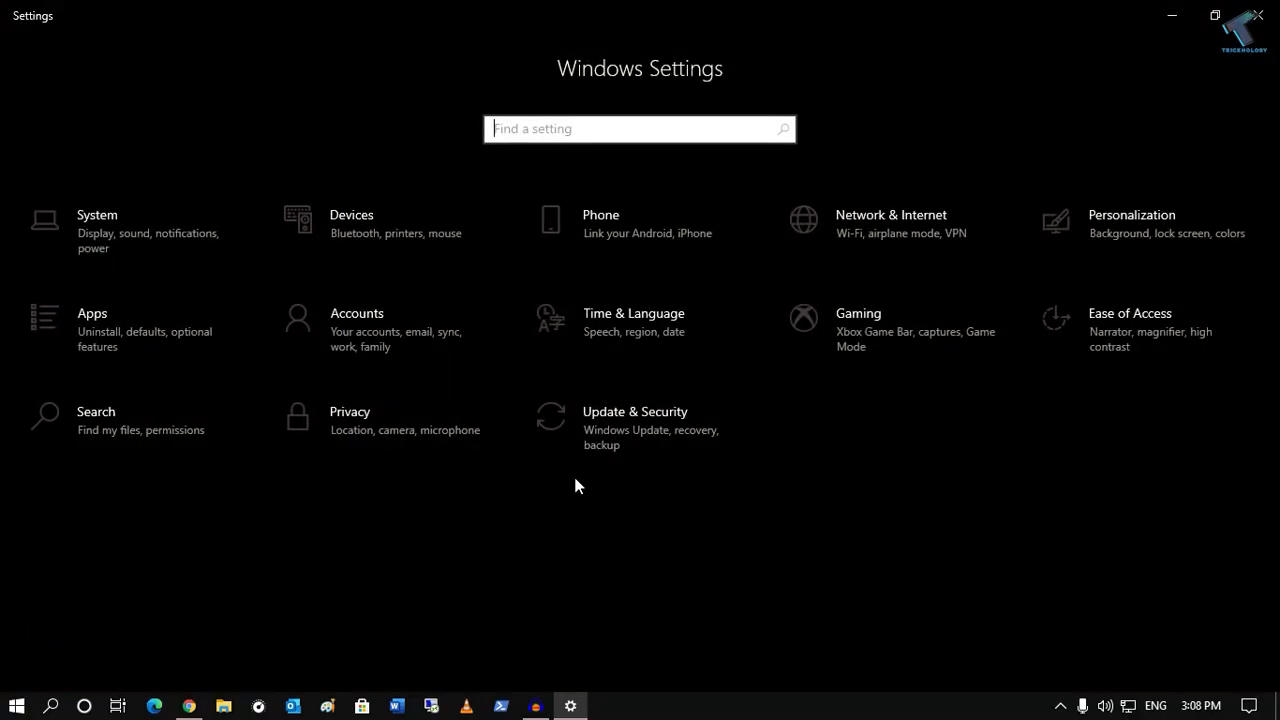
pyautogui.moveTo(405, 245)
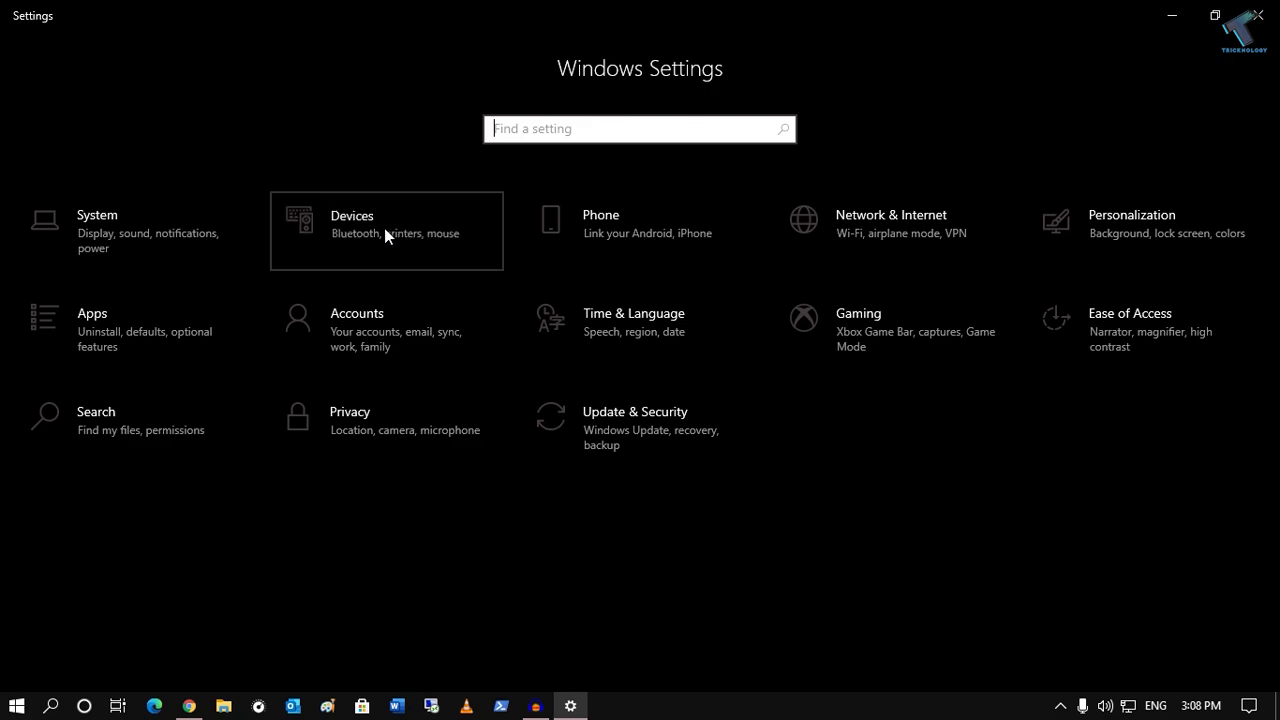
pyautogui.click(386, 224)
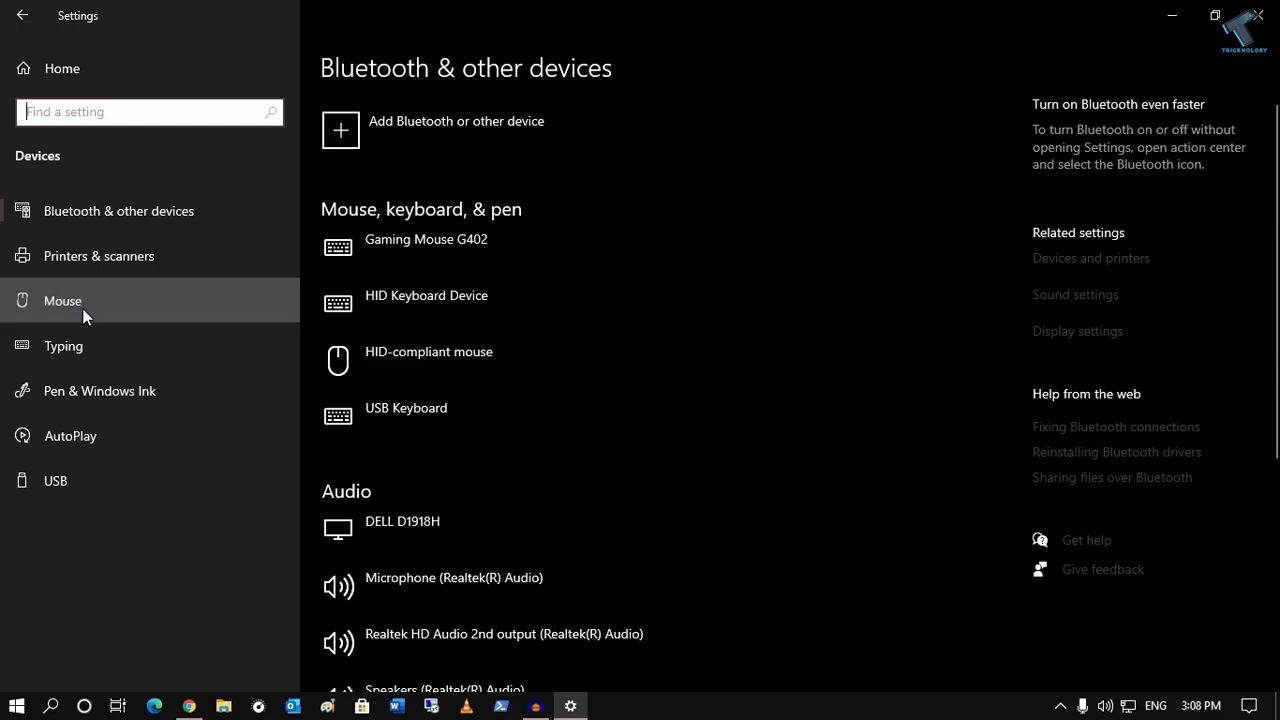
# Step: On the Mouse page, turn 'Scroll inactive windows when I hover over them' Off
pyautogui.click(62, 300)
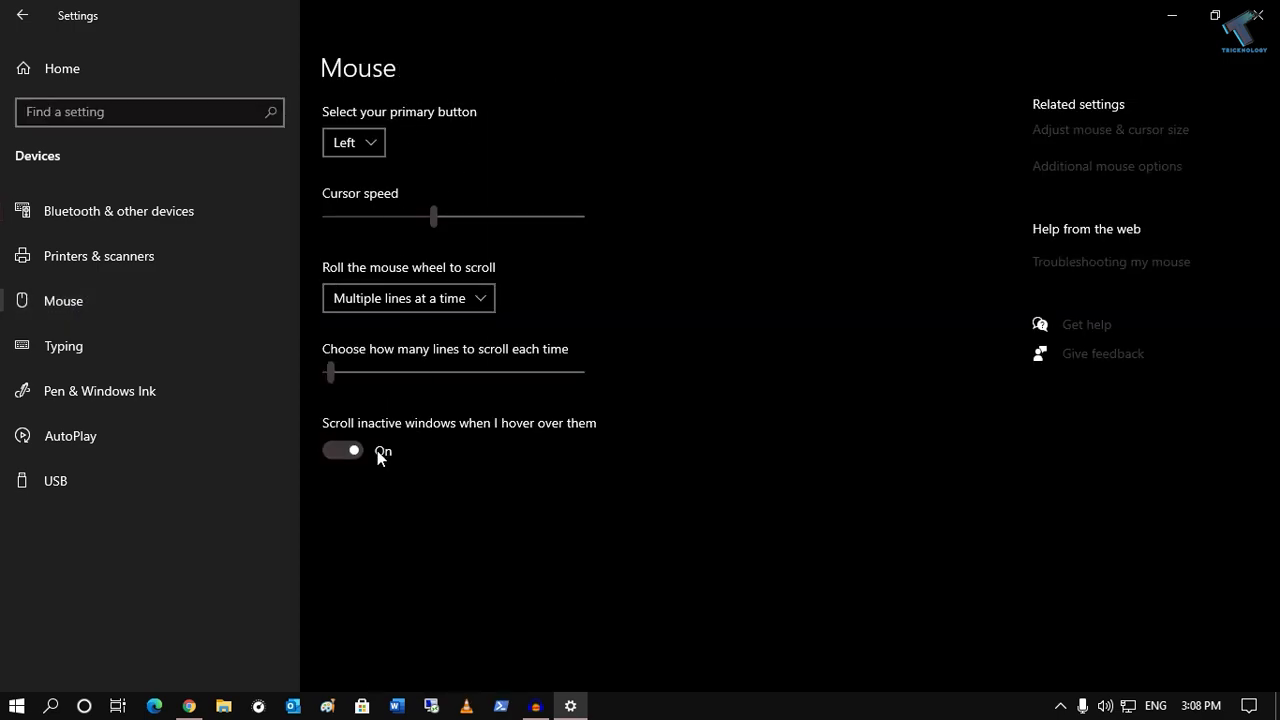
pyautogui.moveTo(349, 435)
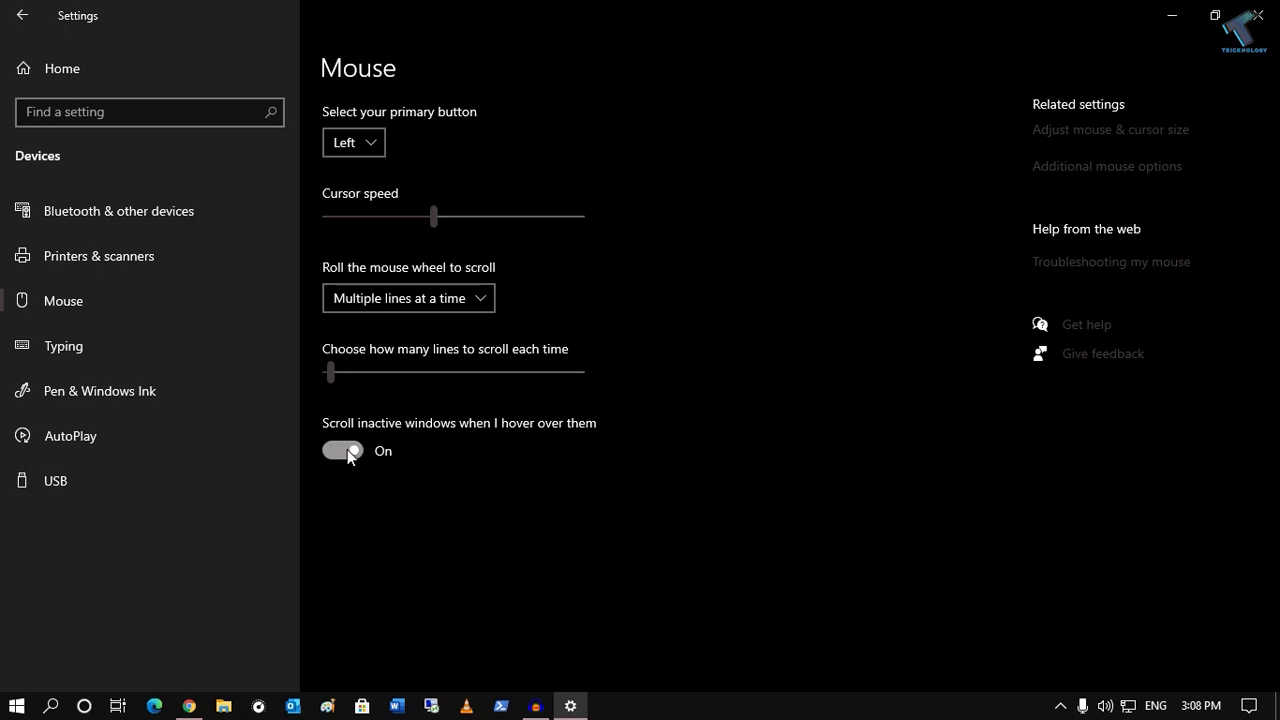
pyautogui.click(342, 450)
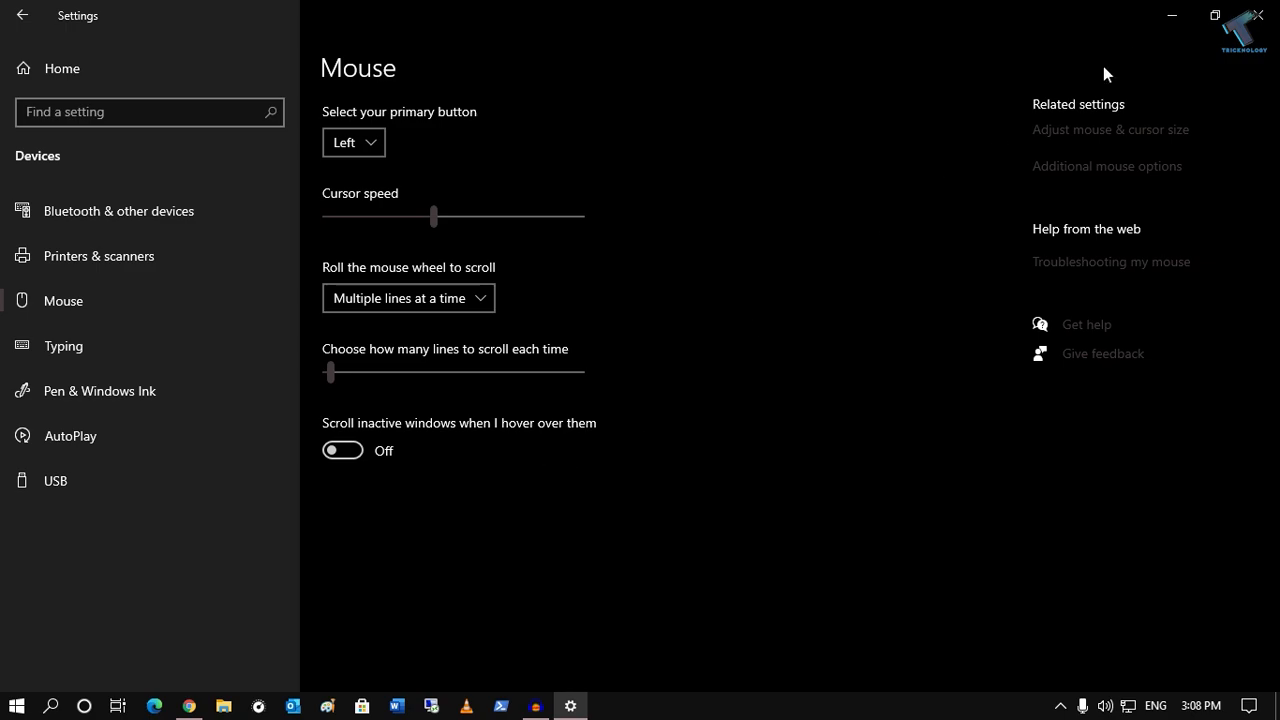
pyautogui.moveTo(1259, 20)
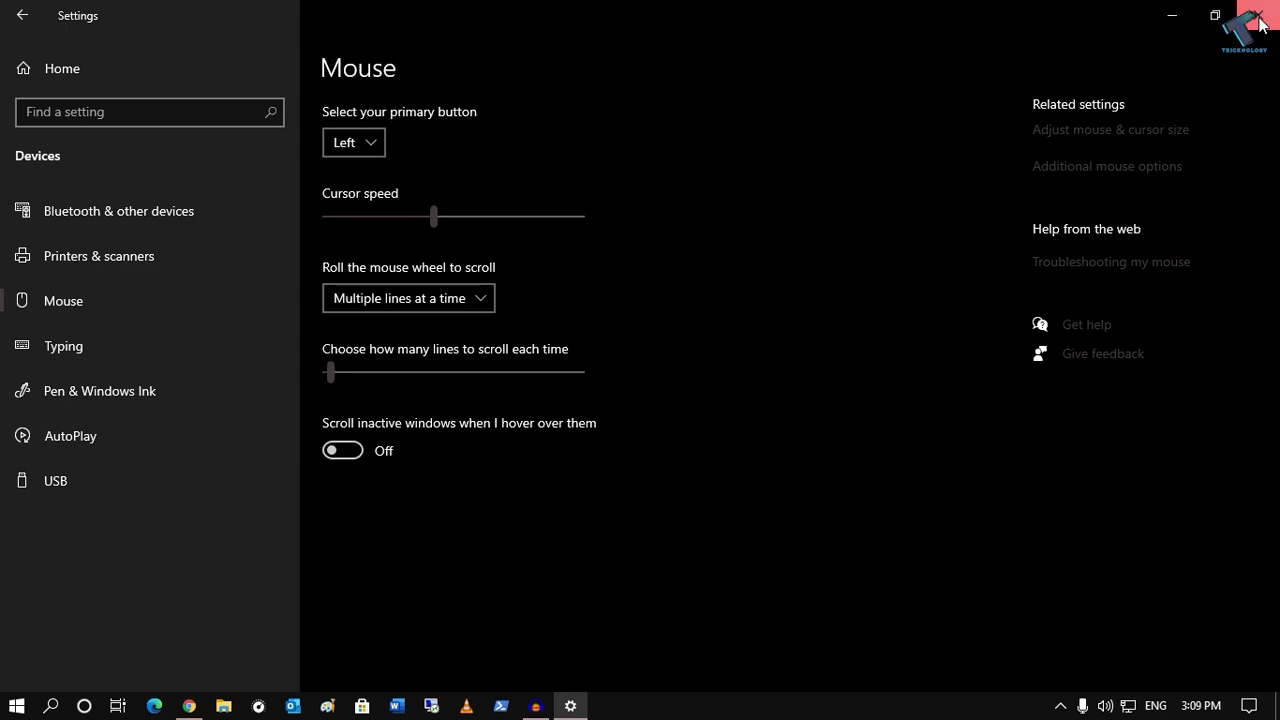